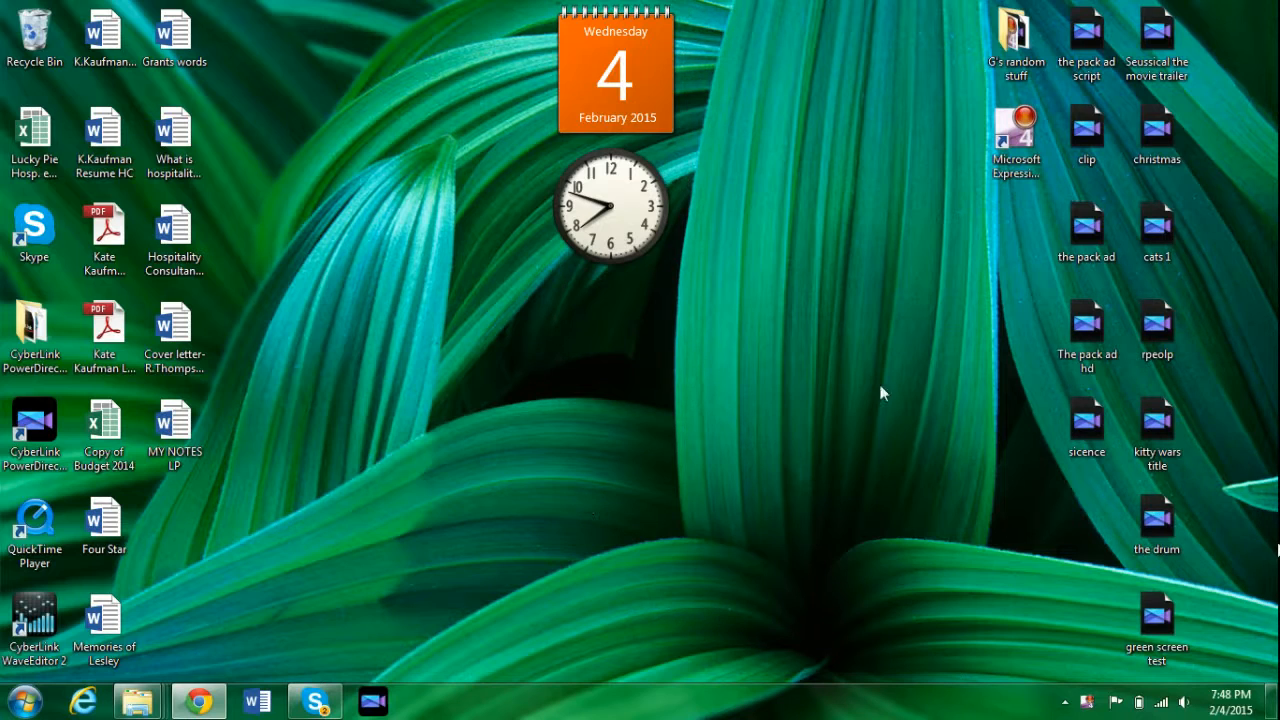
pyautogui.moveTo(407, 556)
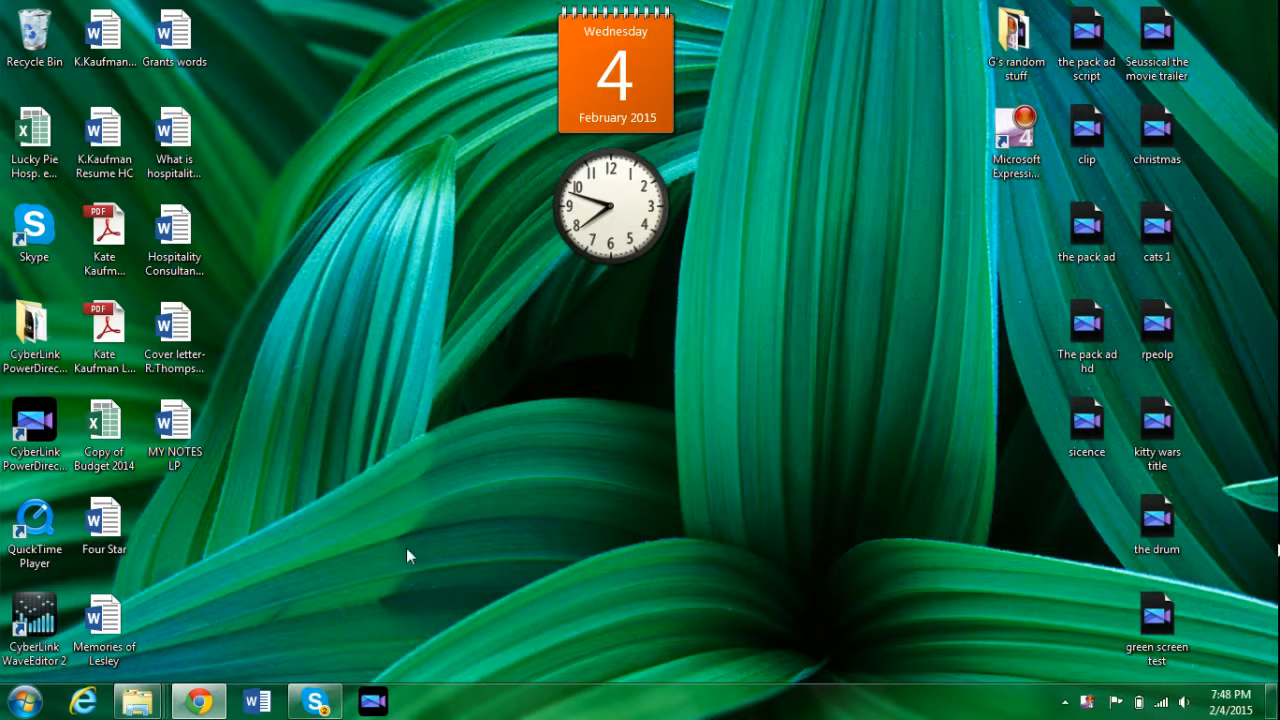
pyautogui.moveTo(647, 607)
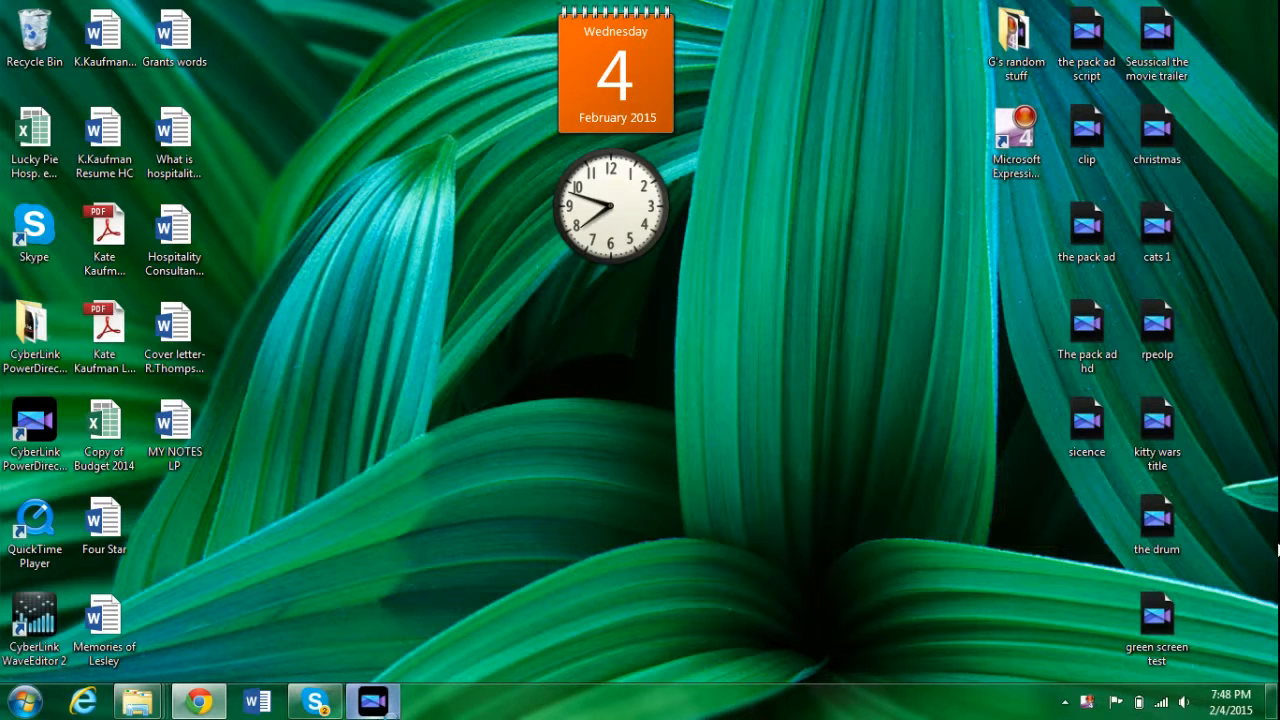
# Launch PowerDirector and open the christmas project from the desktop, ignoring all missing media
pyautogui.doubleClick(34, 330)
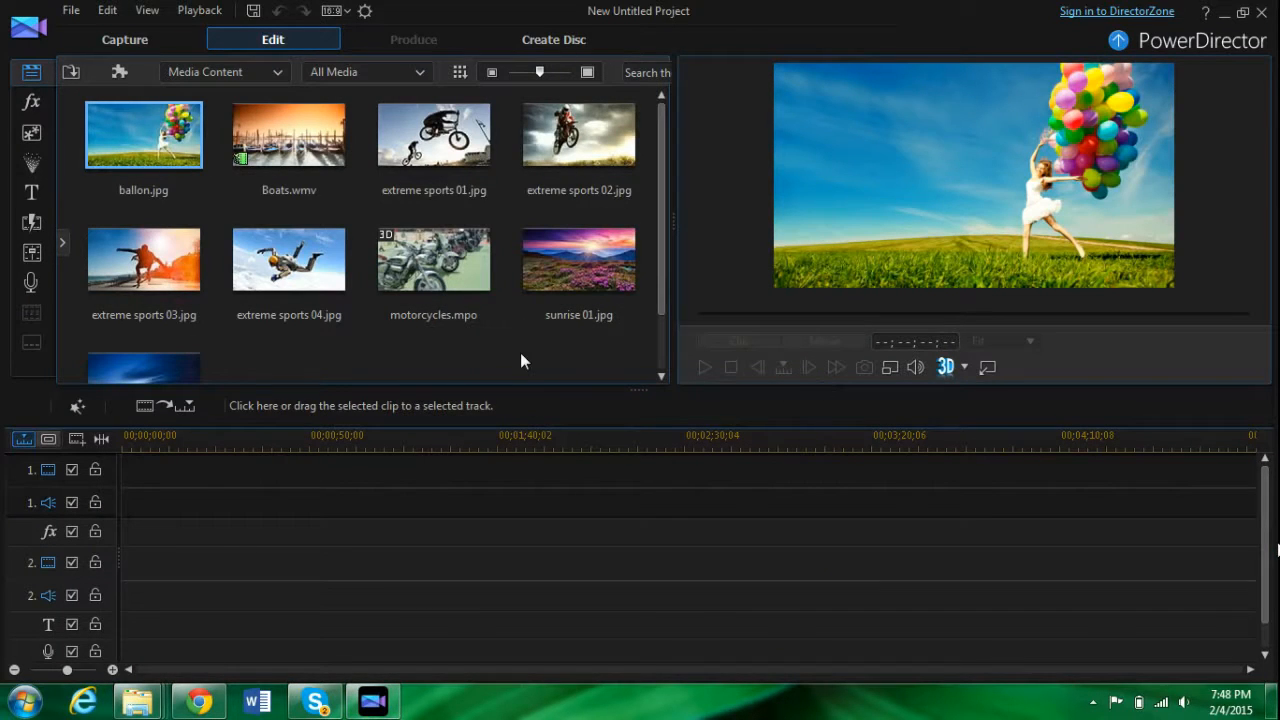
pyautogui.moveTo(703, 8)
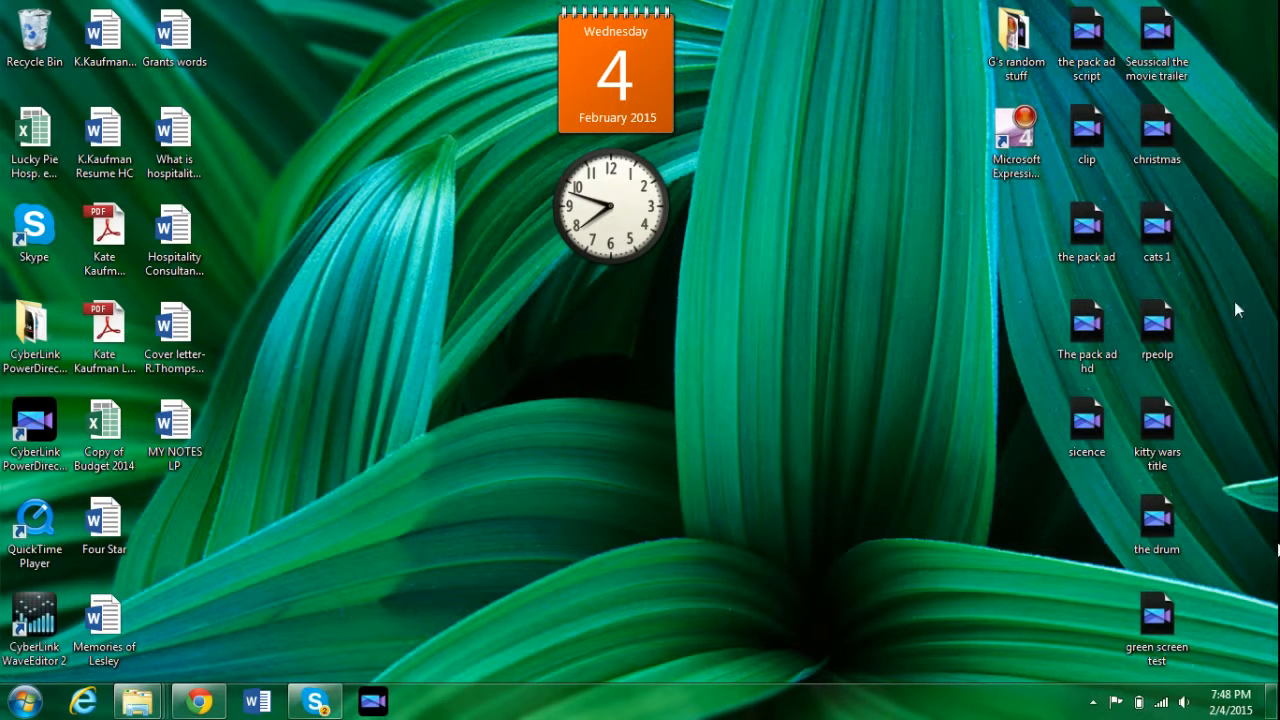
pyautogui.moveTo(1094, 88)
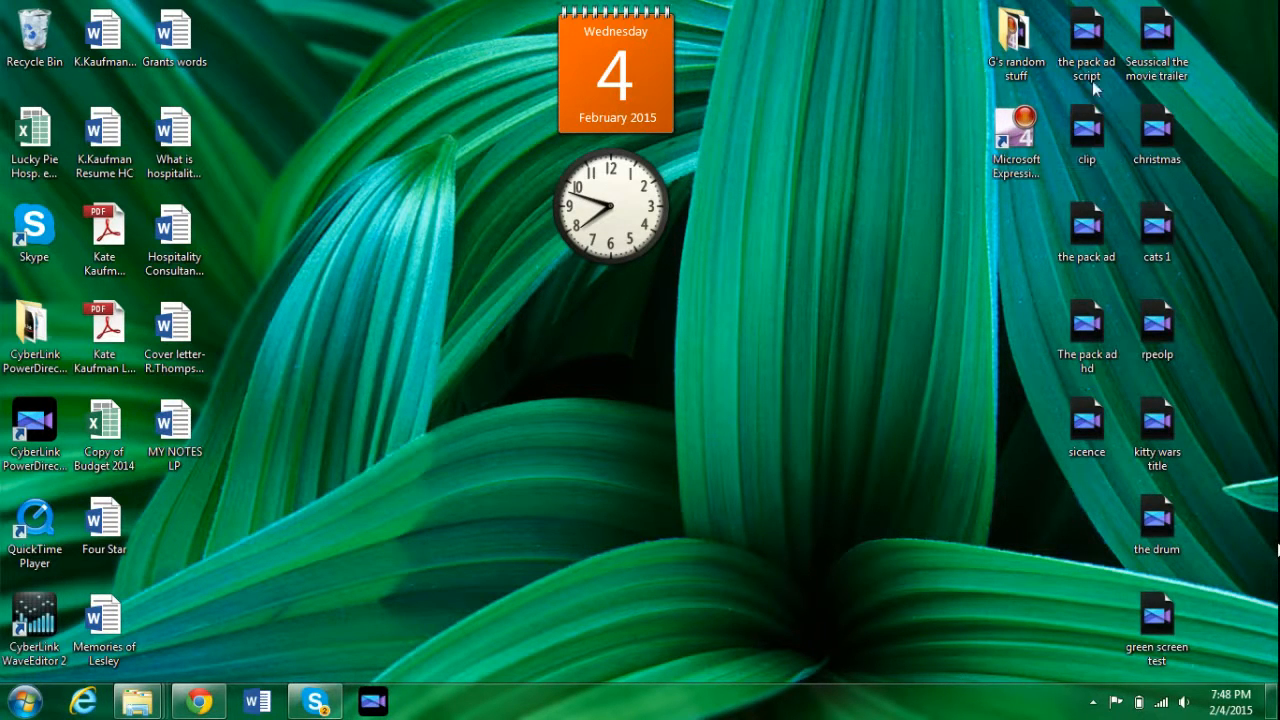
pyautogui.click(1086, 45)
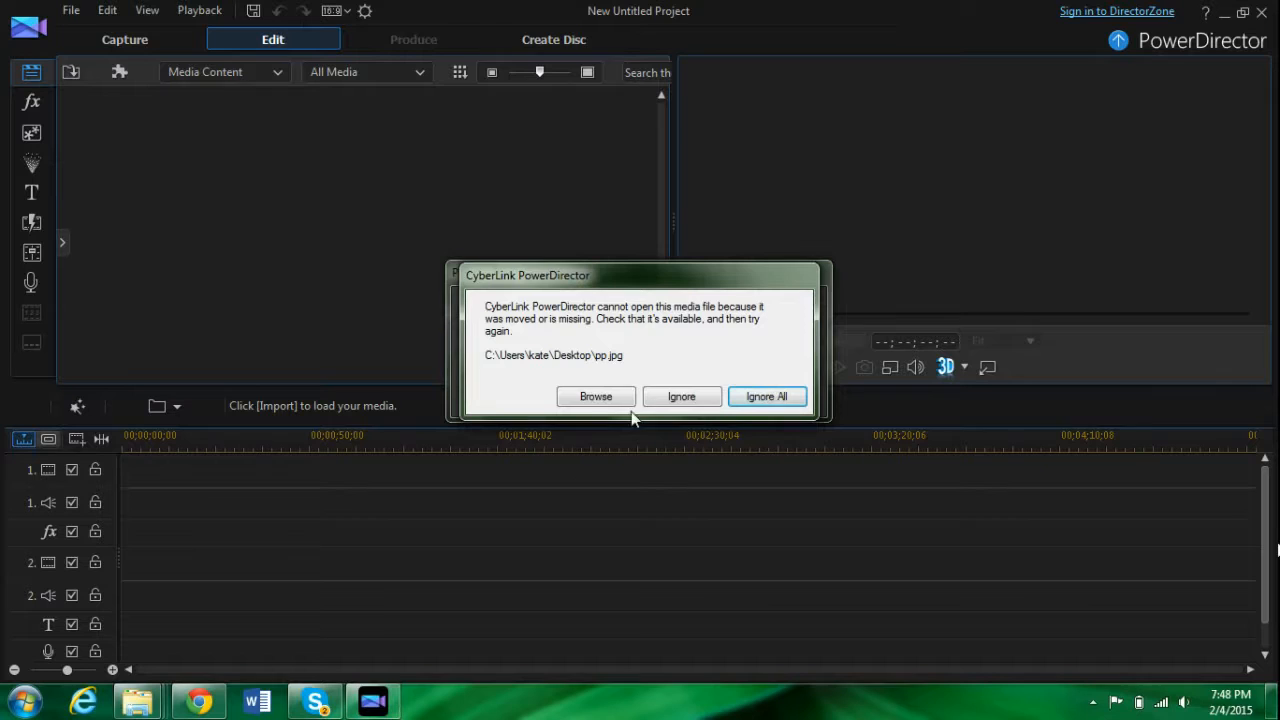
pyautogui.click(766, 396)
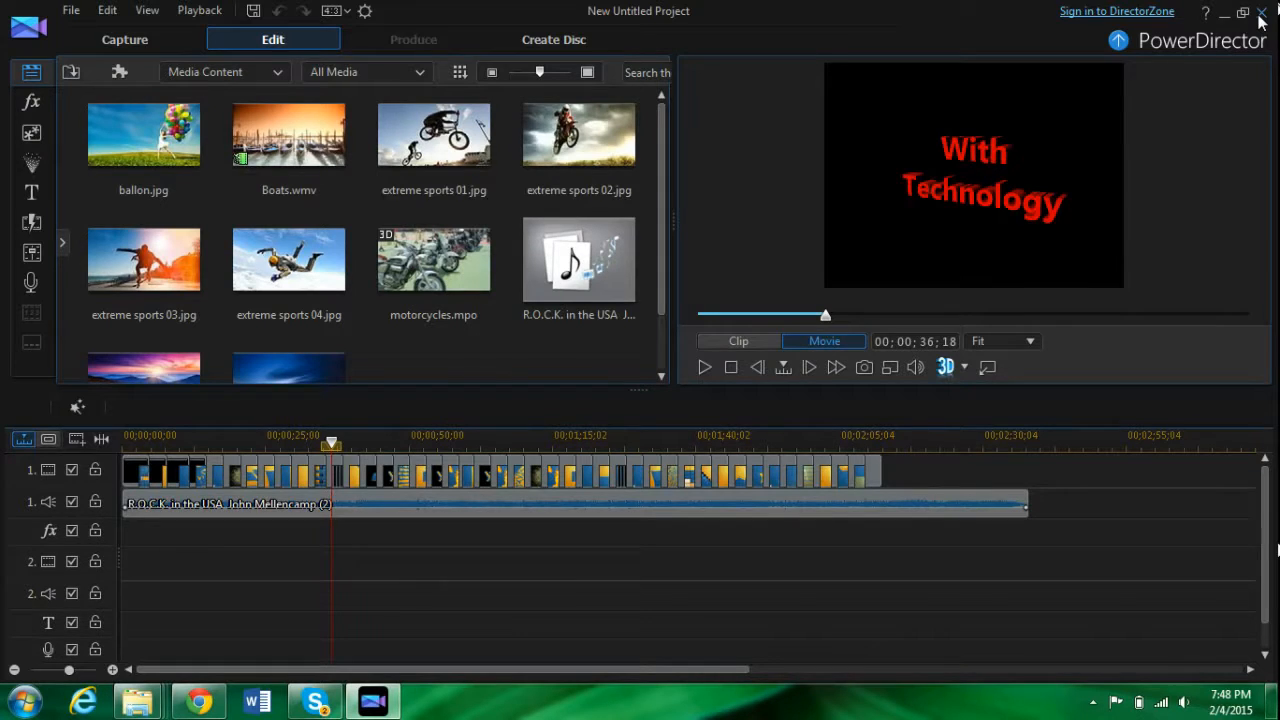
pyautogui.click(1222, 11)
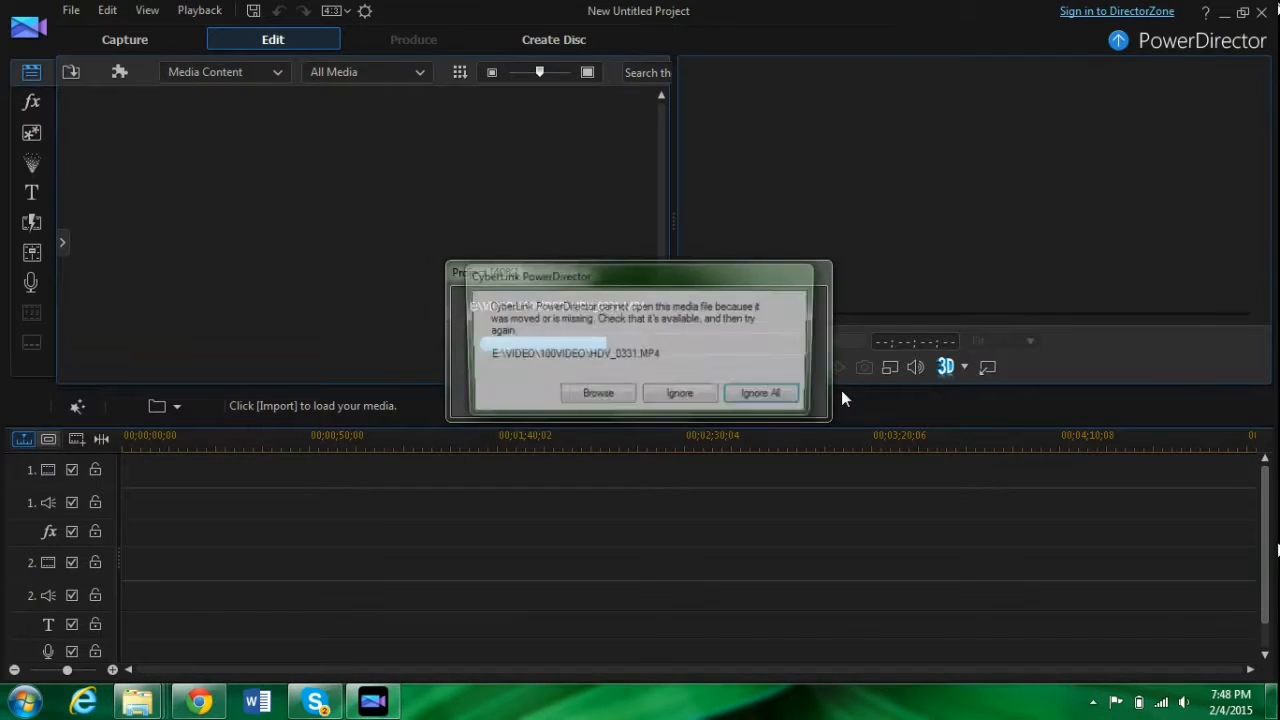
pyautogui.click(761, 392)
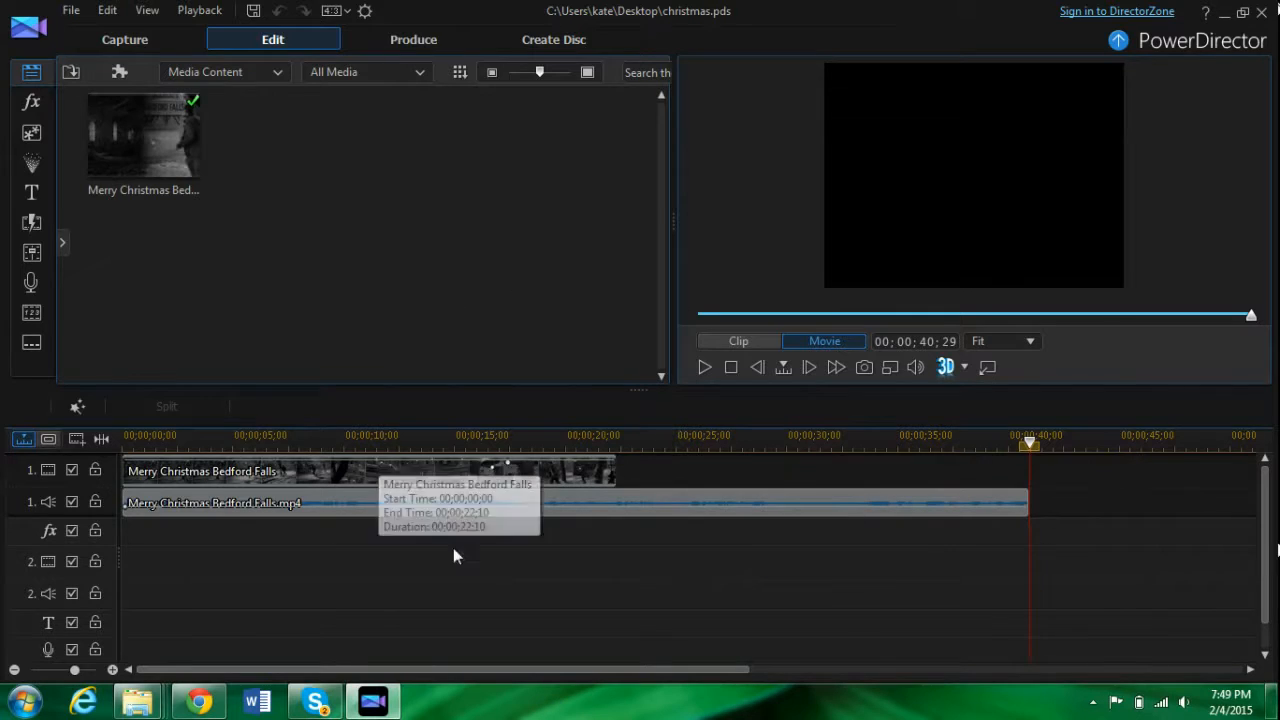
pyautogui.moveTo(360, 535)
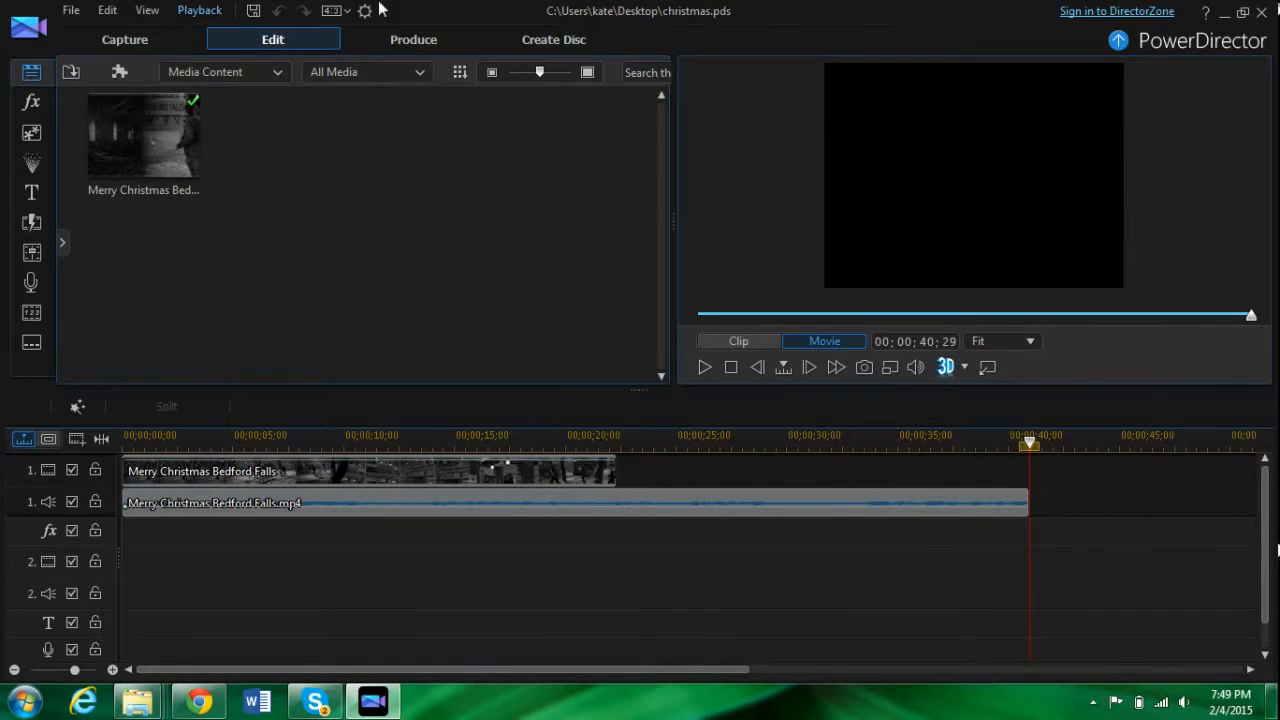
pyautogui.click(124, 39)
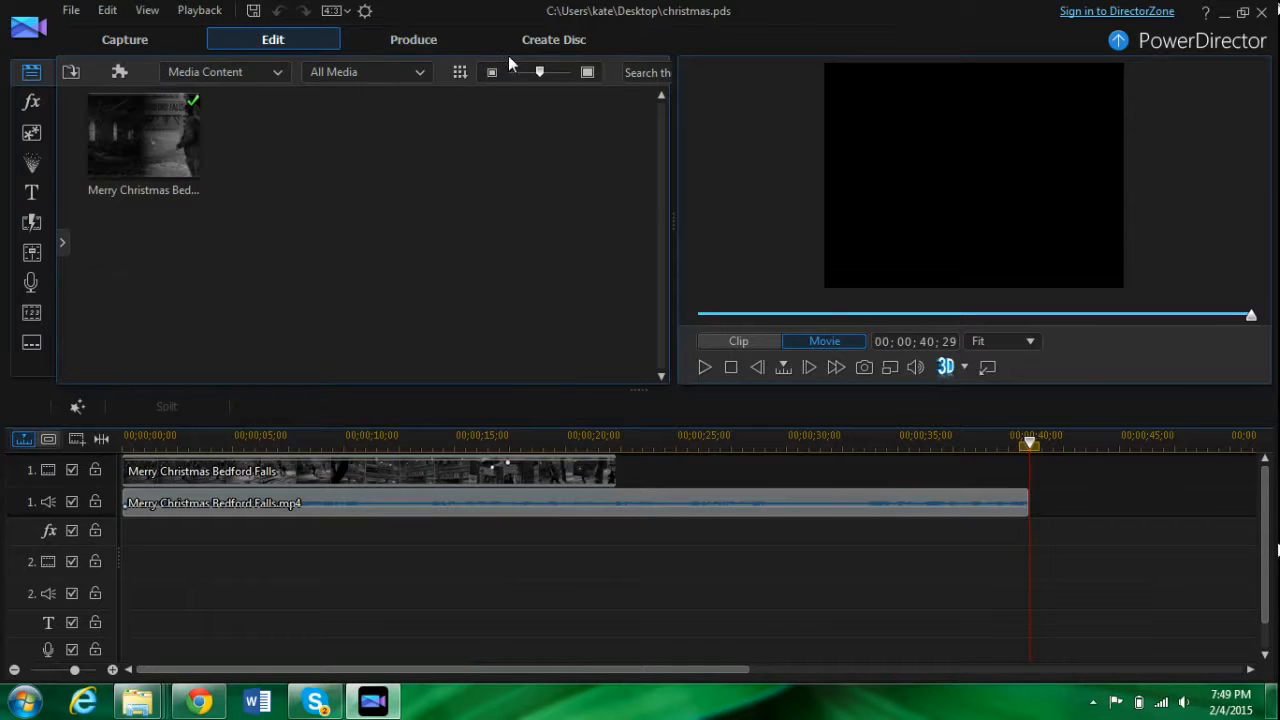
pyautogui.moveTo(553, 39)
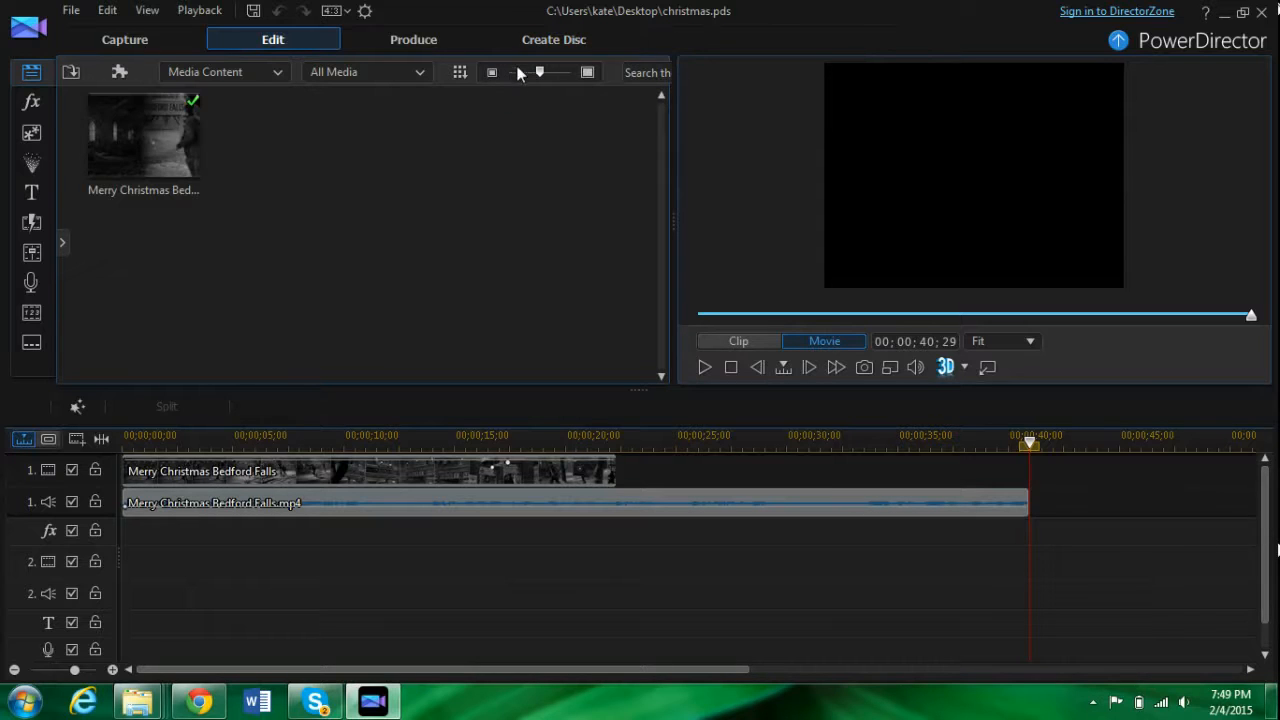
pyautogui.moveTo(405, 122)
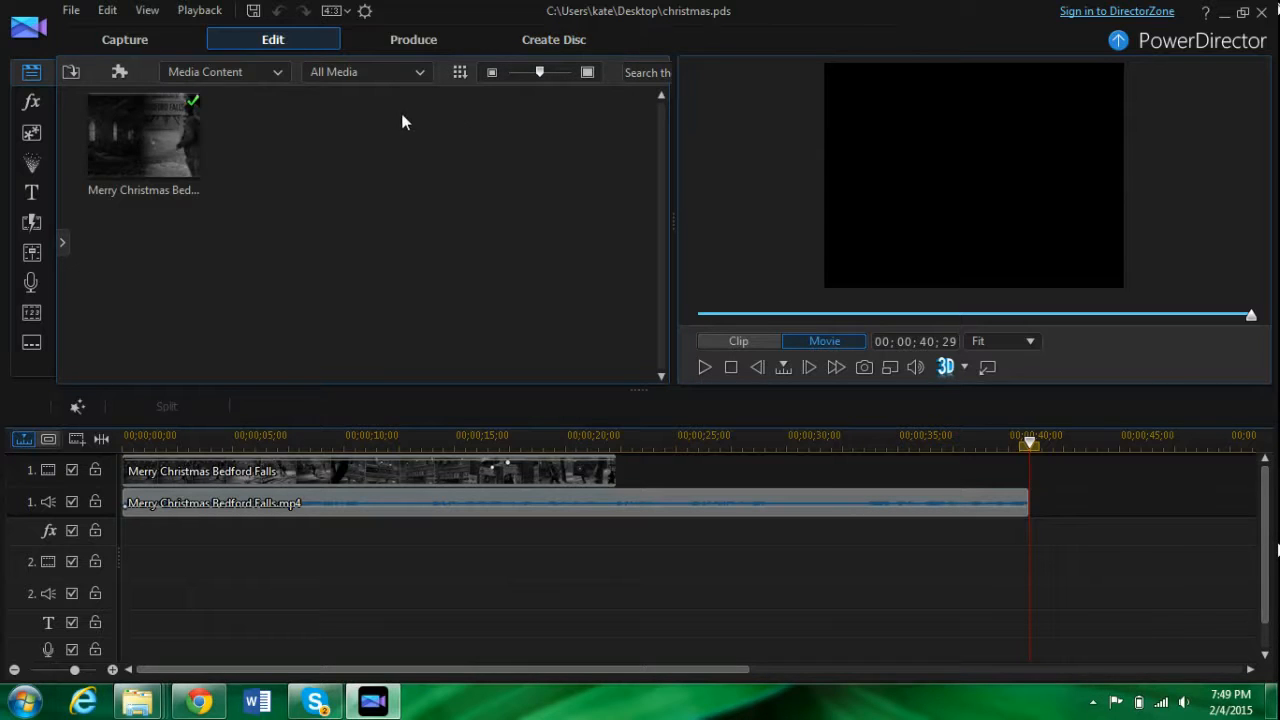
pyautogui.moveTo(413, 39)
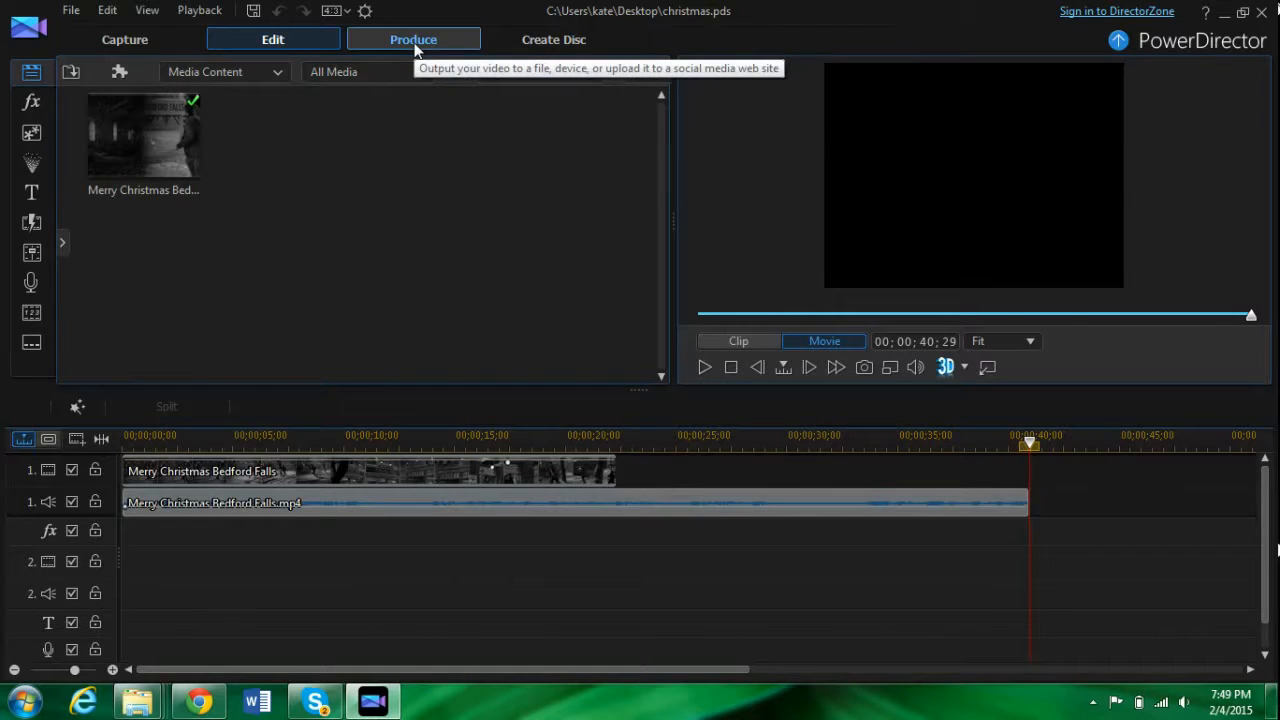
pyautogui.click(413, 39)
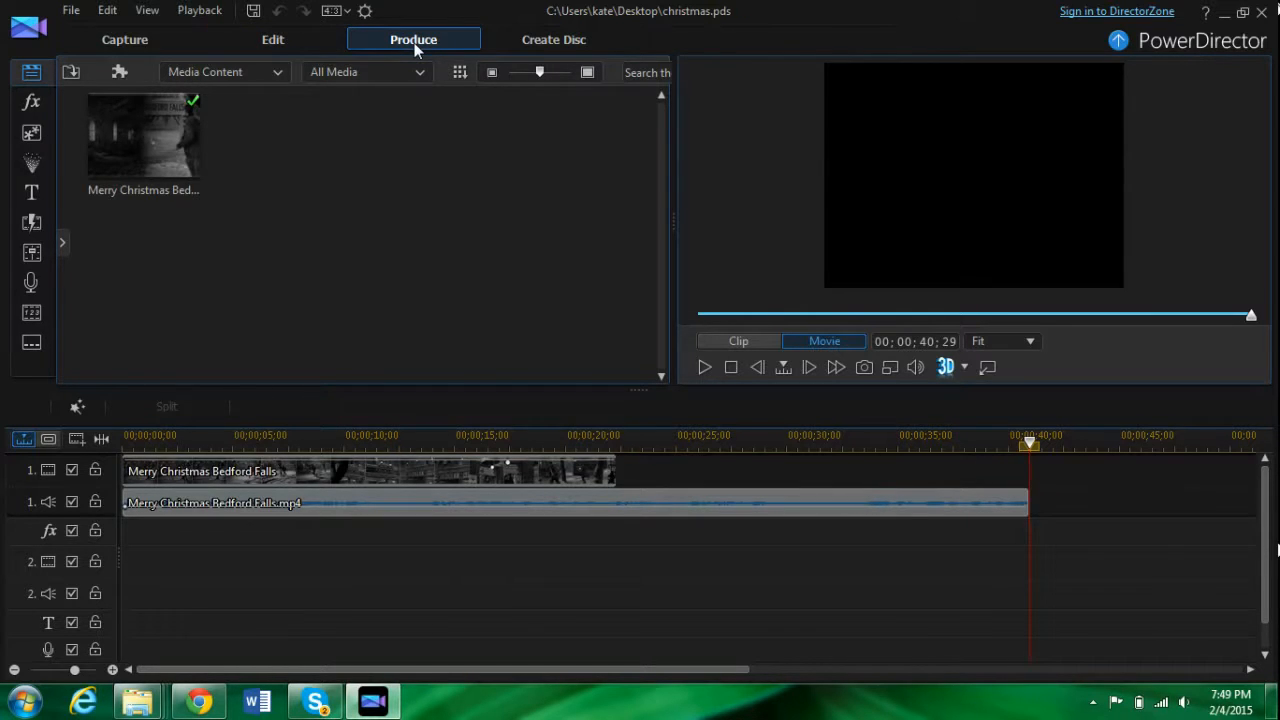
# Show the AVI output settings and open the output folder Save As dialog
pyautogui.click(413, 39)
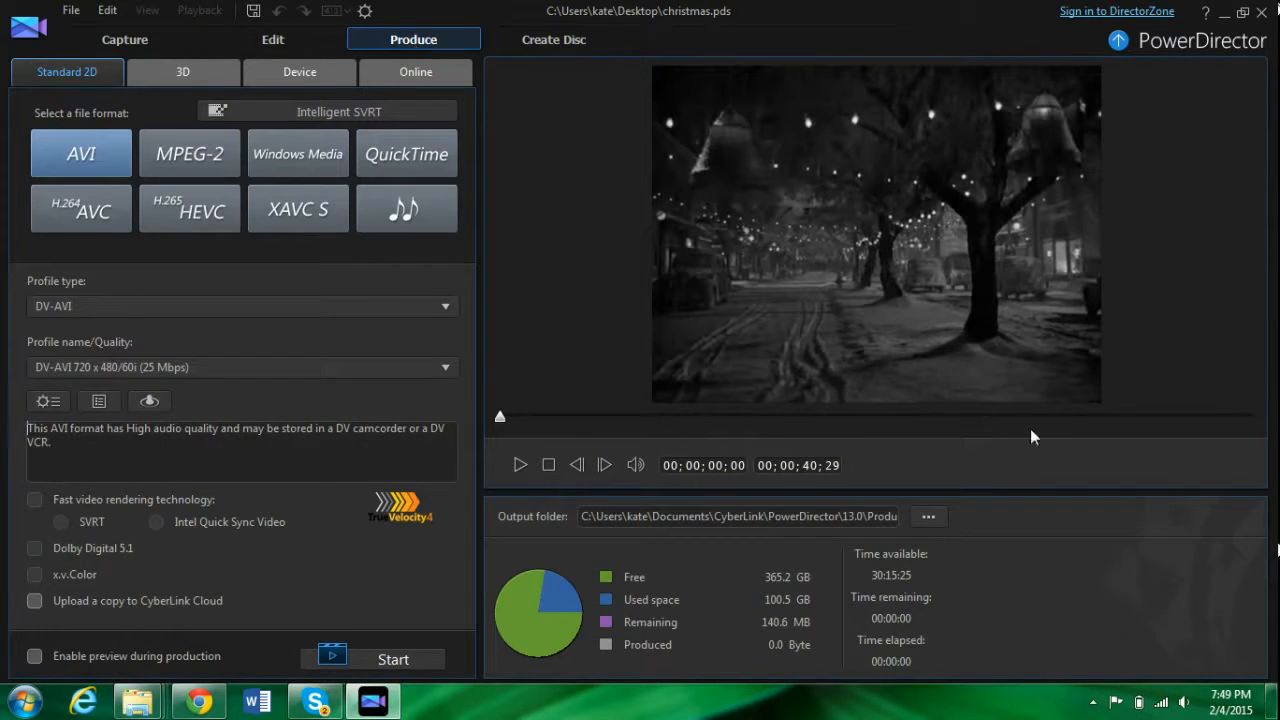
pyautogui.moveTo(903, 40)
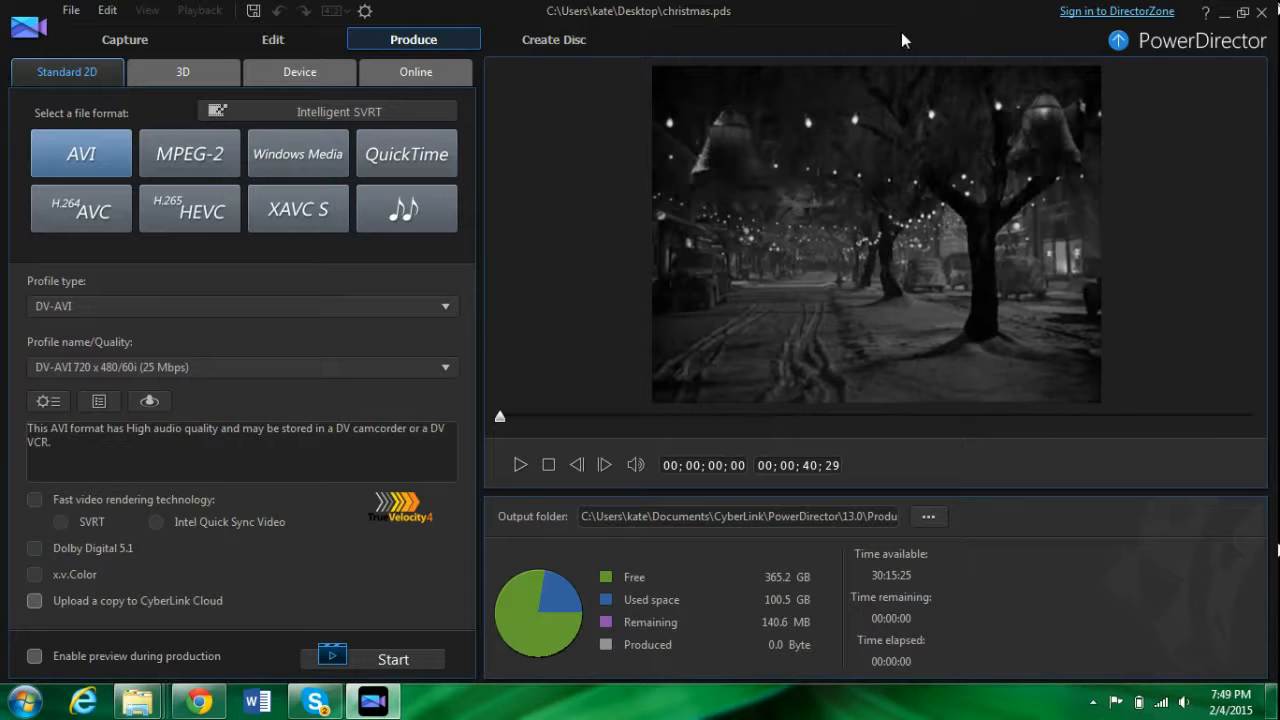
pyautogui.moveTo(476, 254)
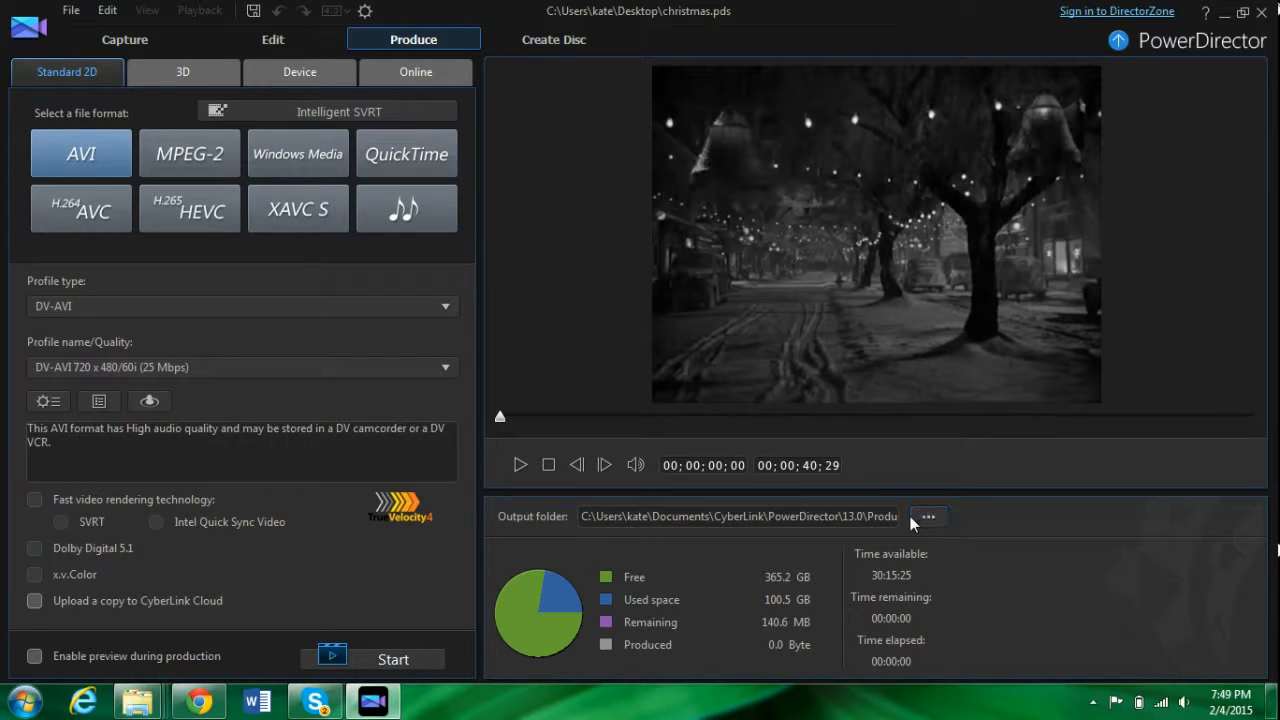
pyautogui.click(927, 516)
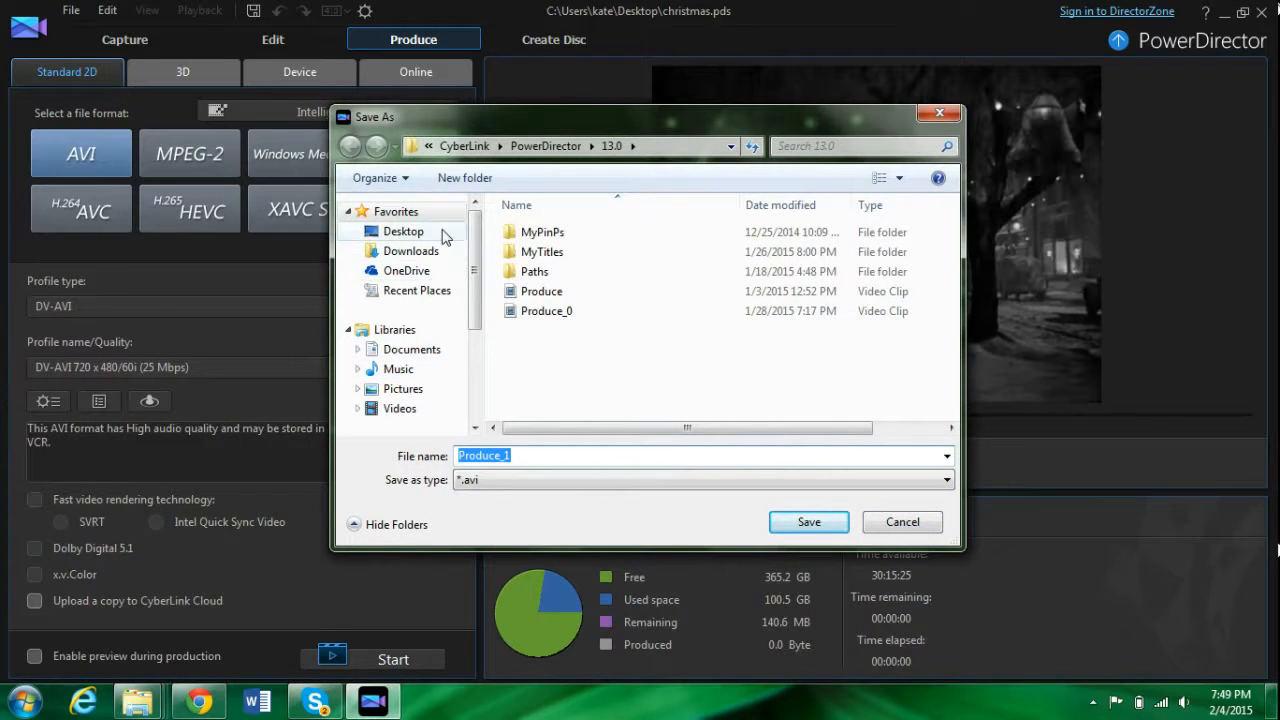
# Save the output as 'this radom video.avi' in the Desktop's G's random stuff folder
pyautogui.click(403, 231)
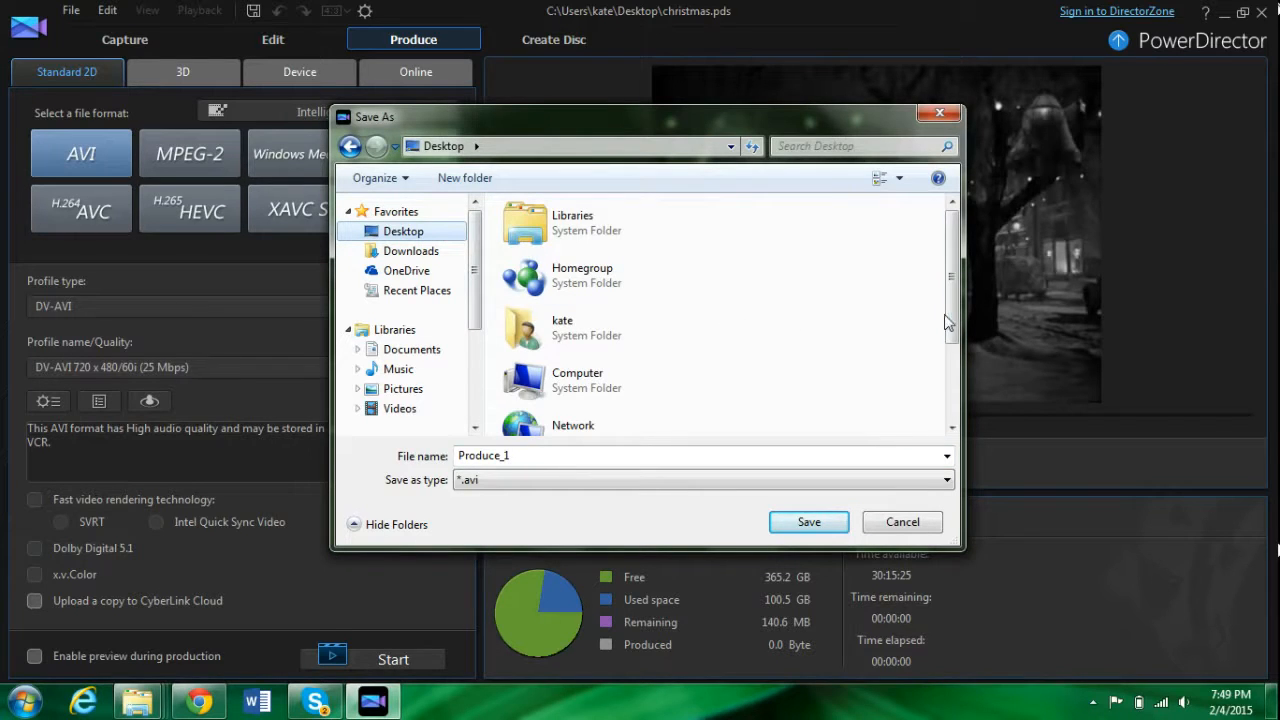
pyautogui.scroll(-3)
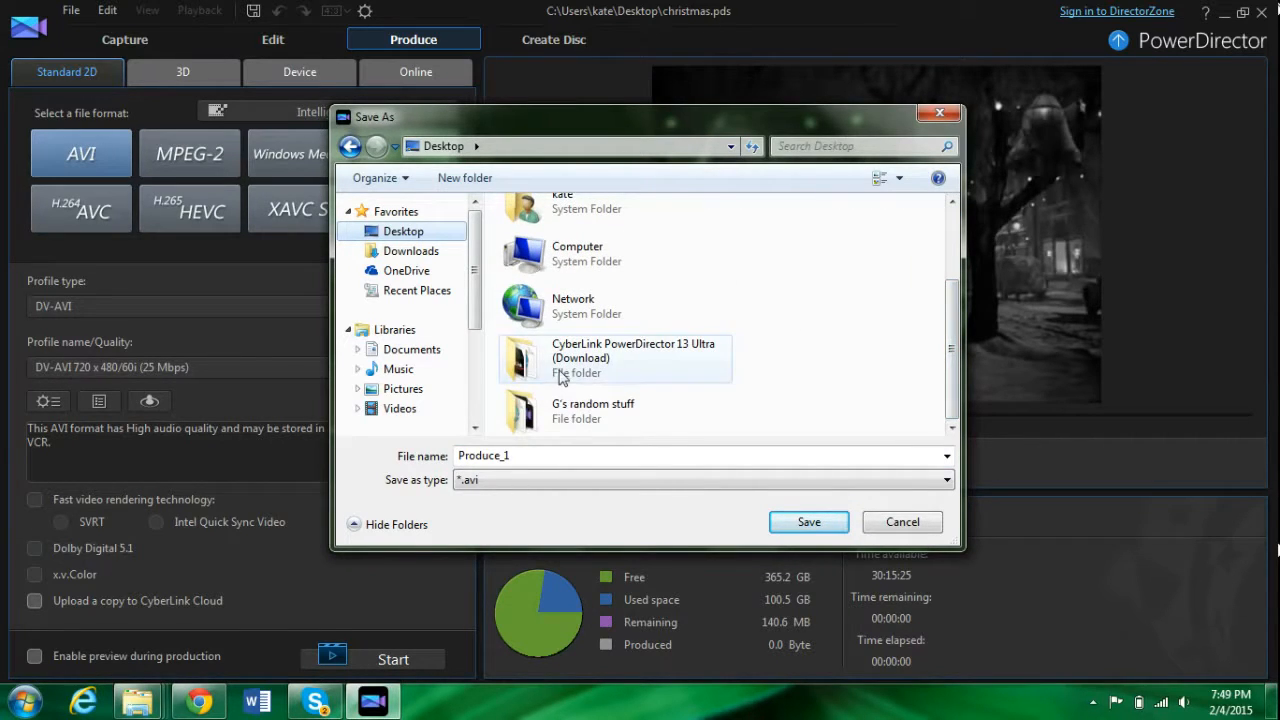
pyautogui.doubleClick(592, 410)
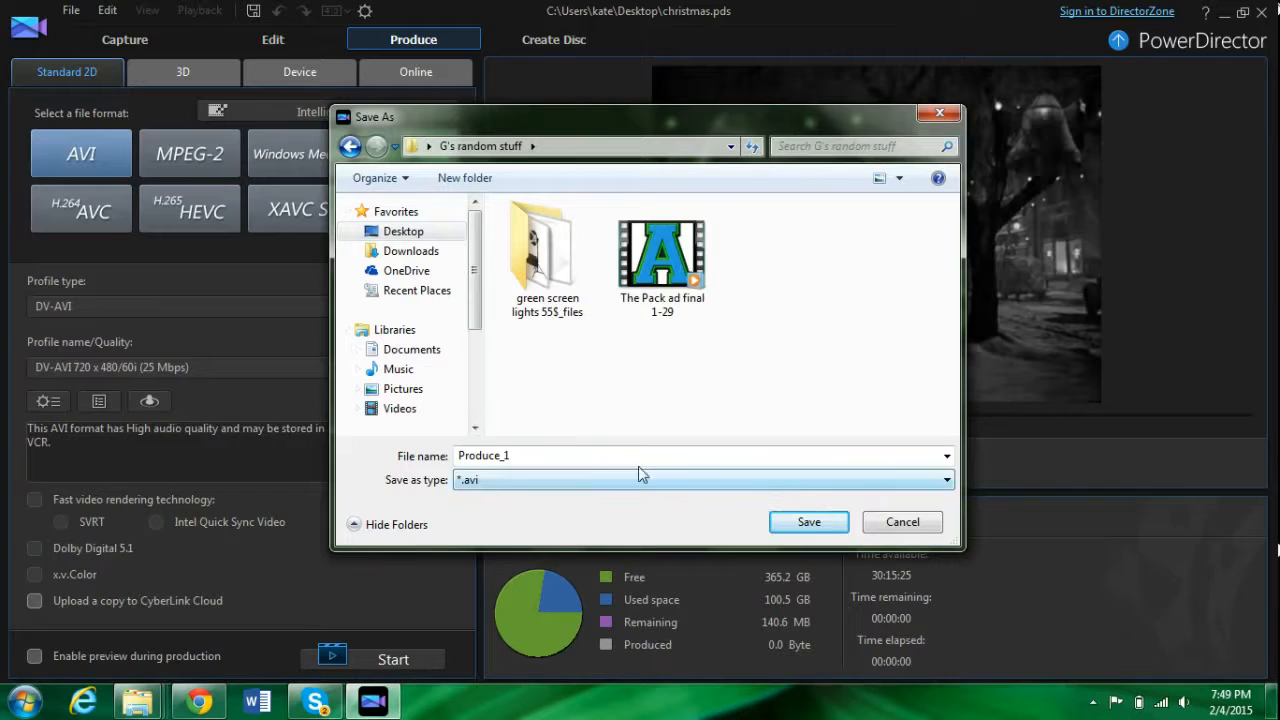
pyautogui.click(640, 456)
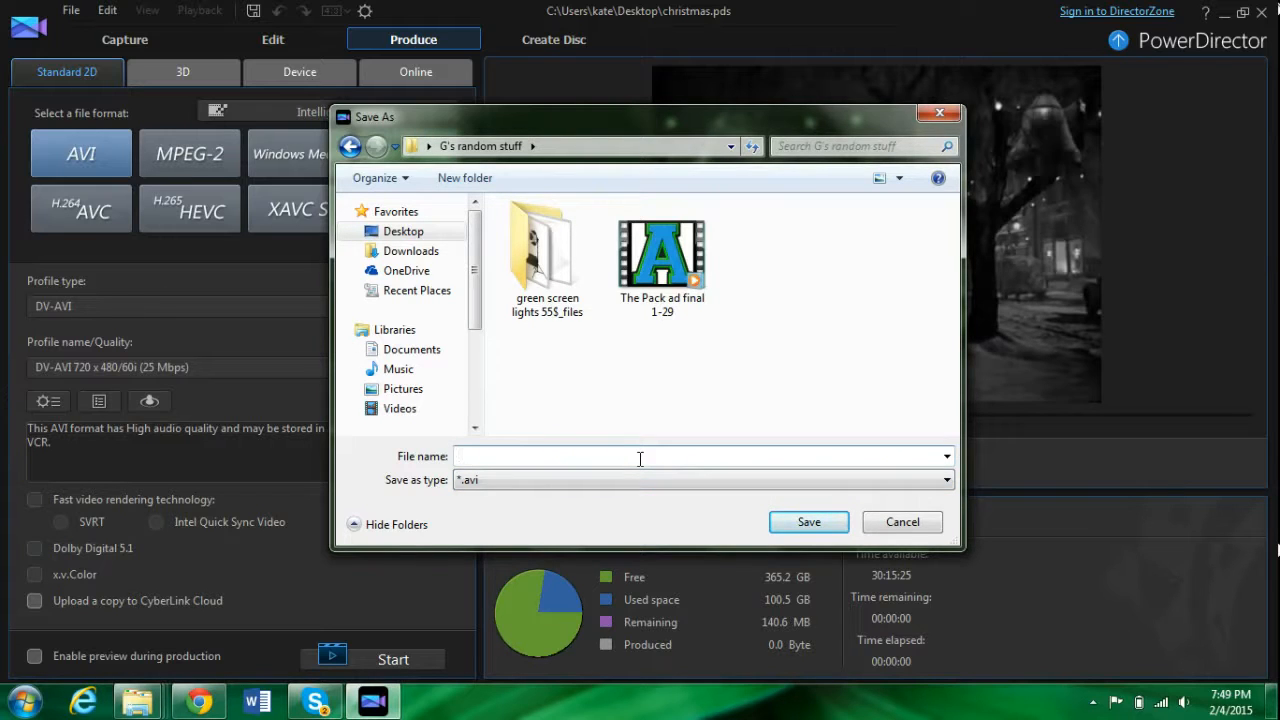
pyautogui.write('this radom video')
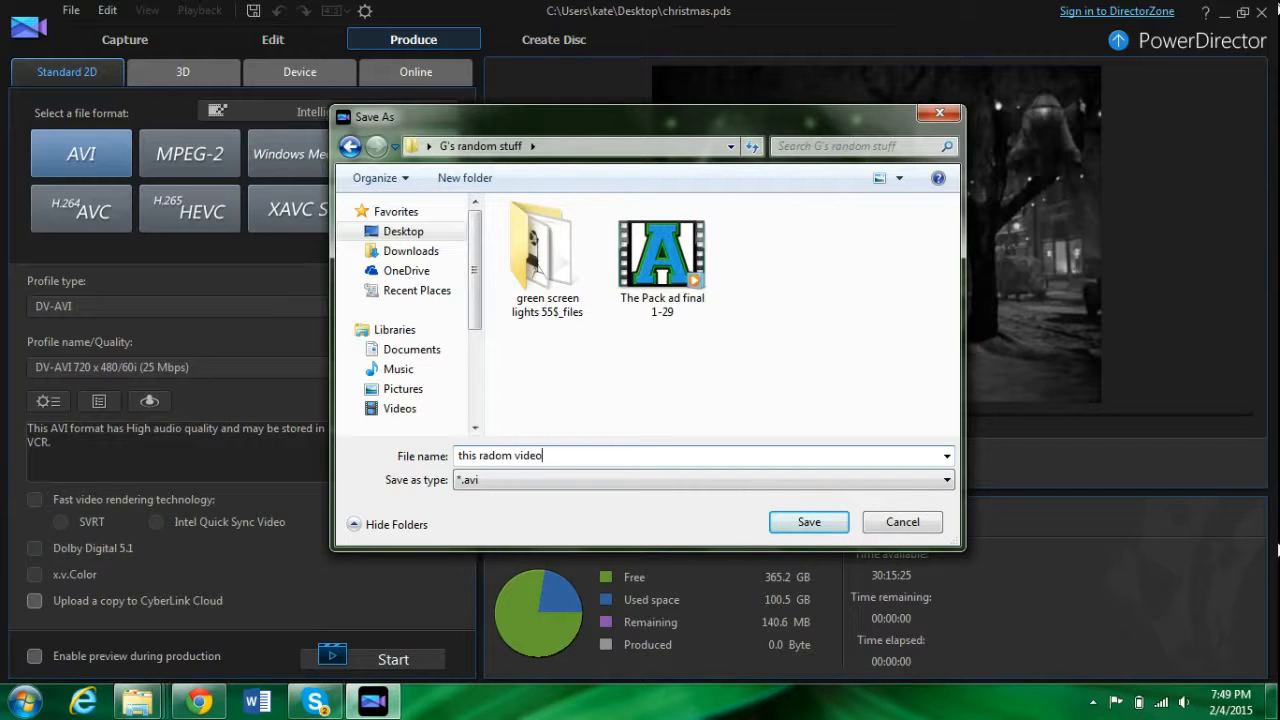
pyautogui.click(808, 521)
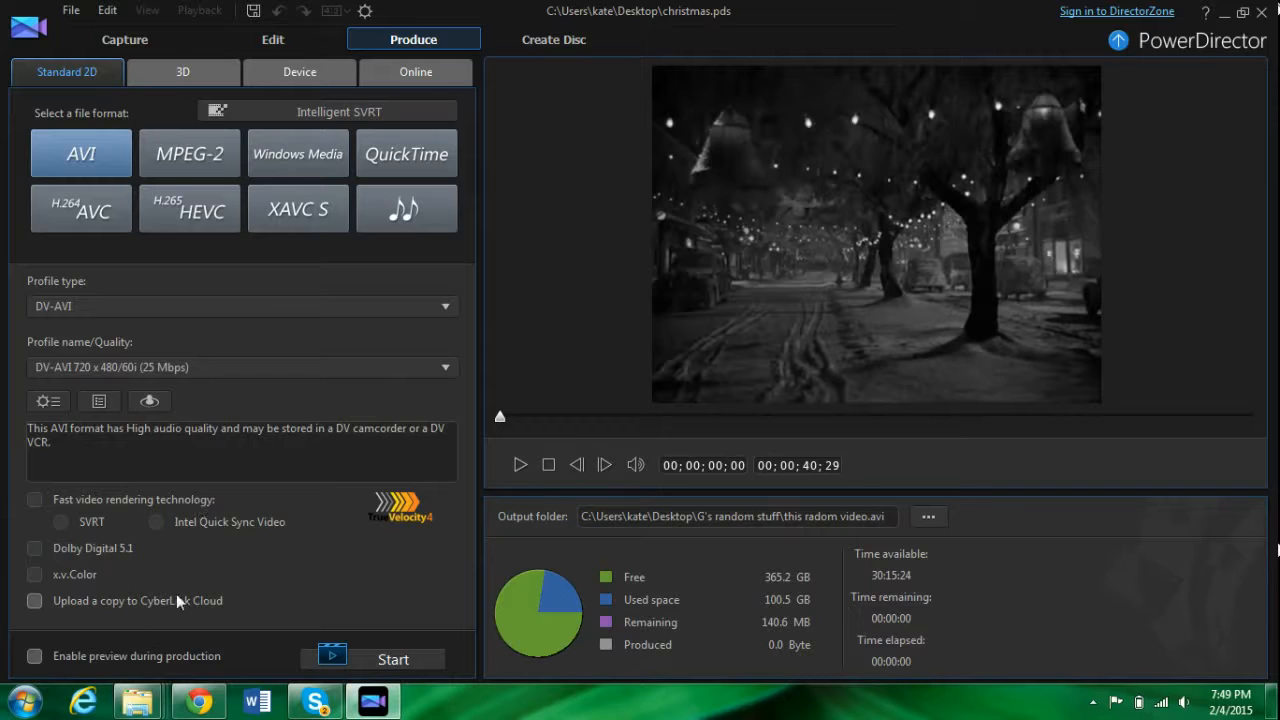
# Enable preview during production, render the AVI, then close PowerDirector once finished
pyautogui.click(34, 656)
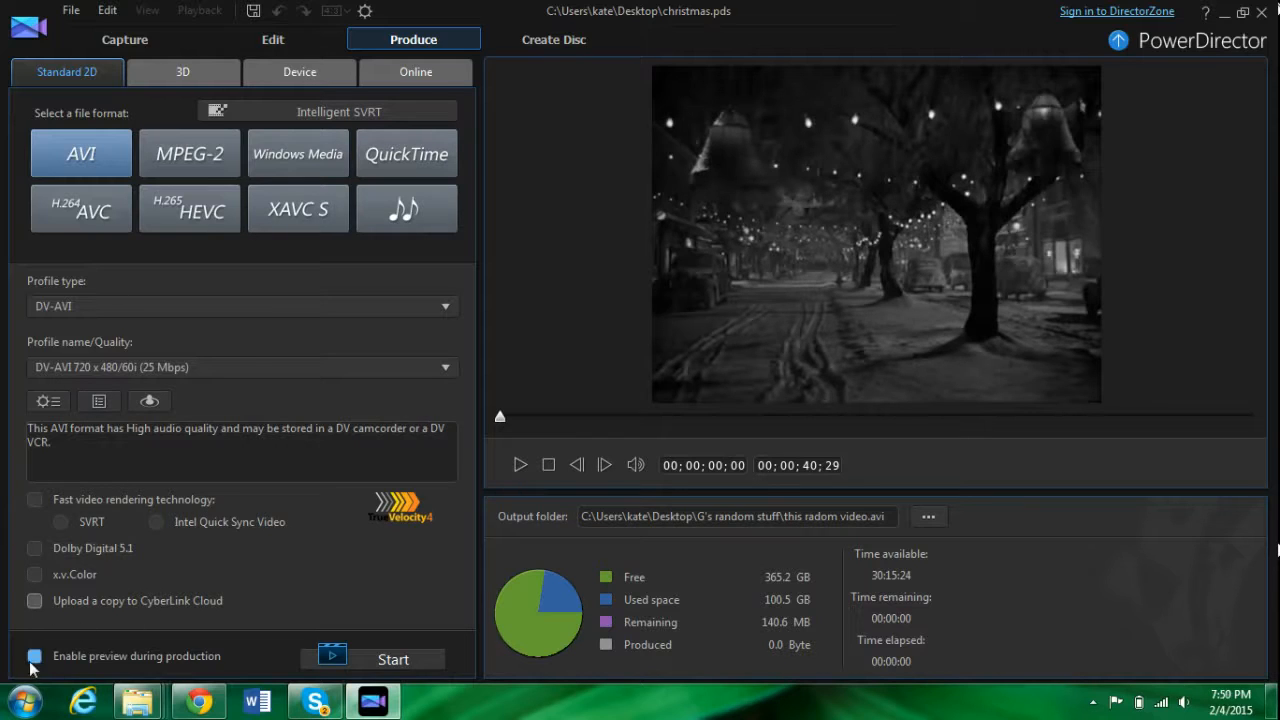
pyautogui.click(35, 656)
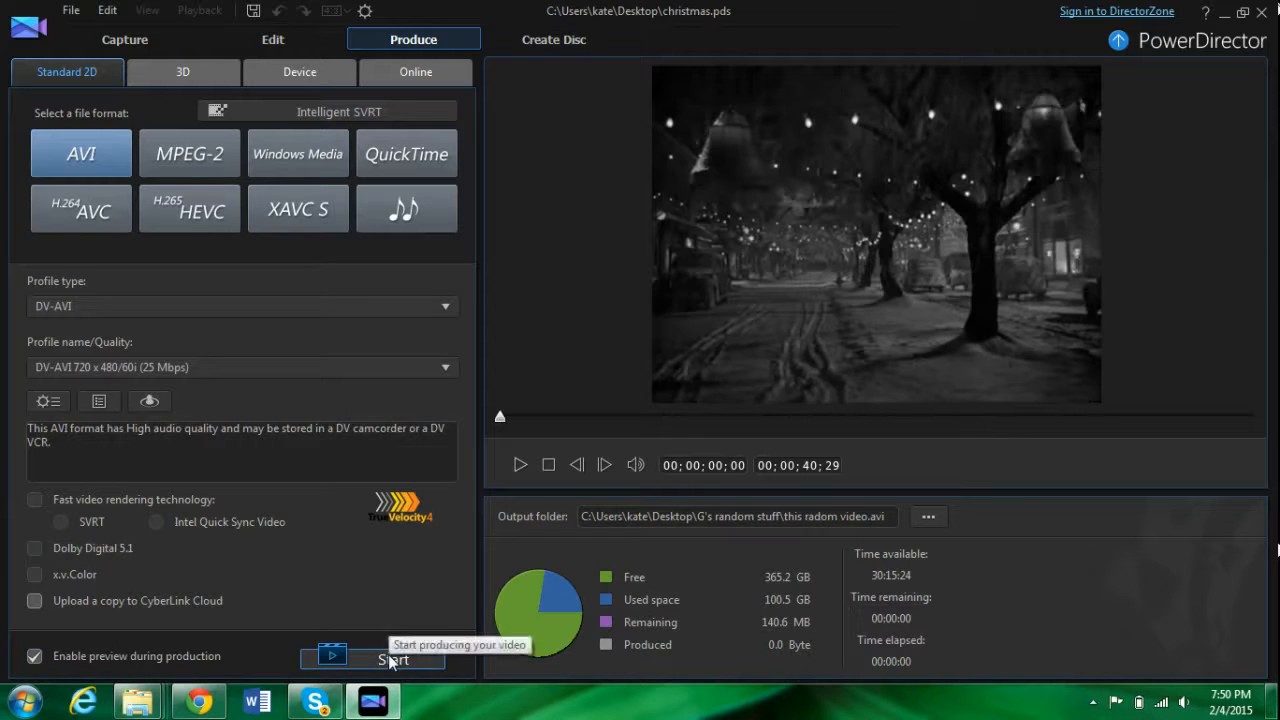
pyautogui.click(392, 659)
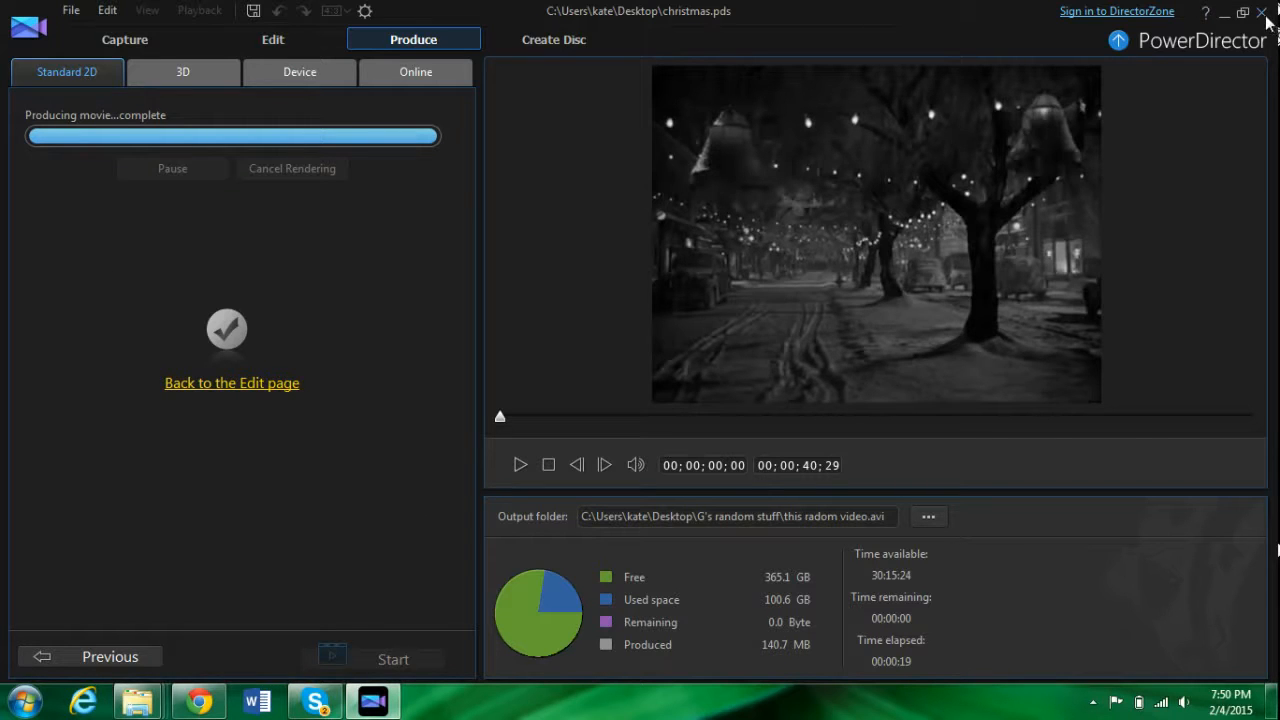
pyautogui.click(1224, 11)
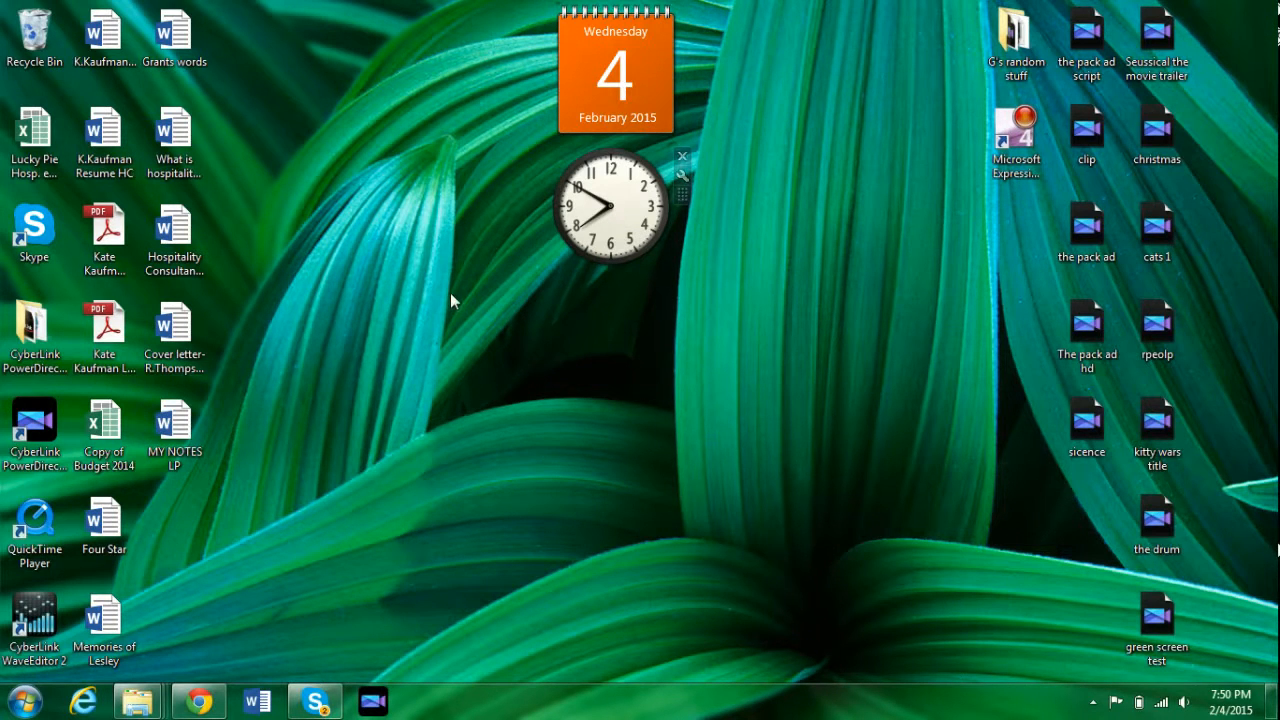
pyautogui.click(1016, 40)
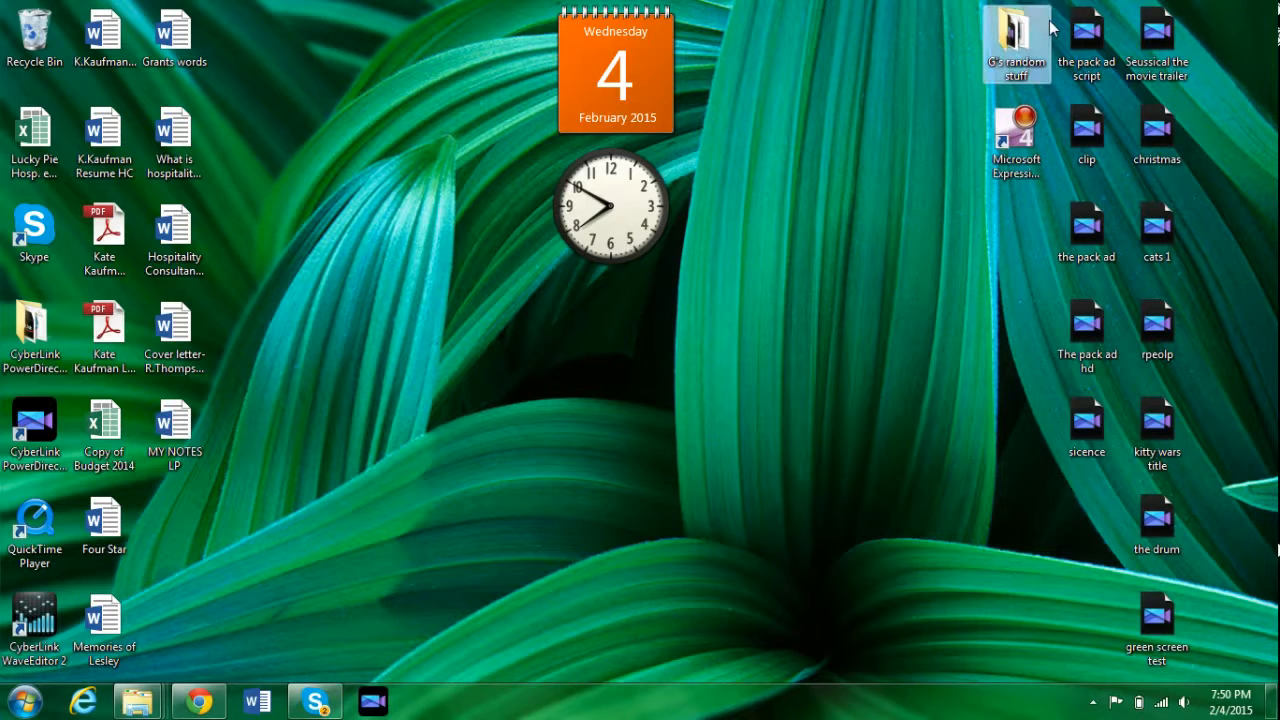
pyautogui.doubleClick(1016, 42)
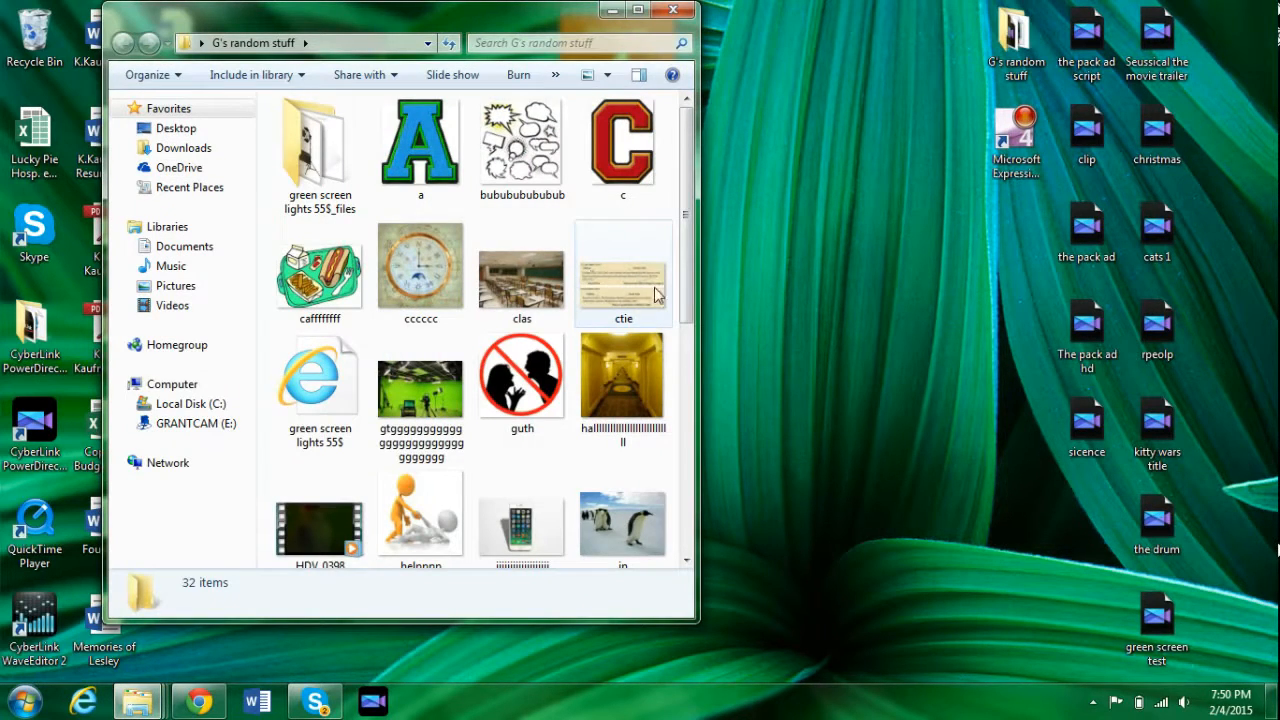
pyautogui.scroll(-3)
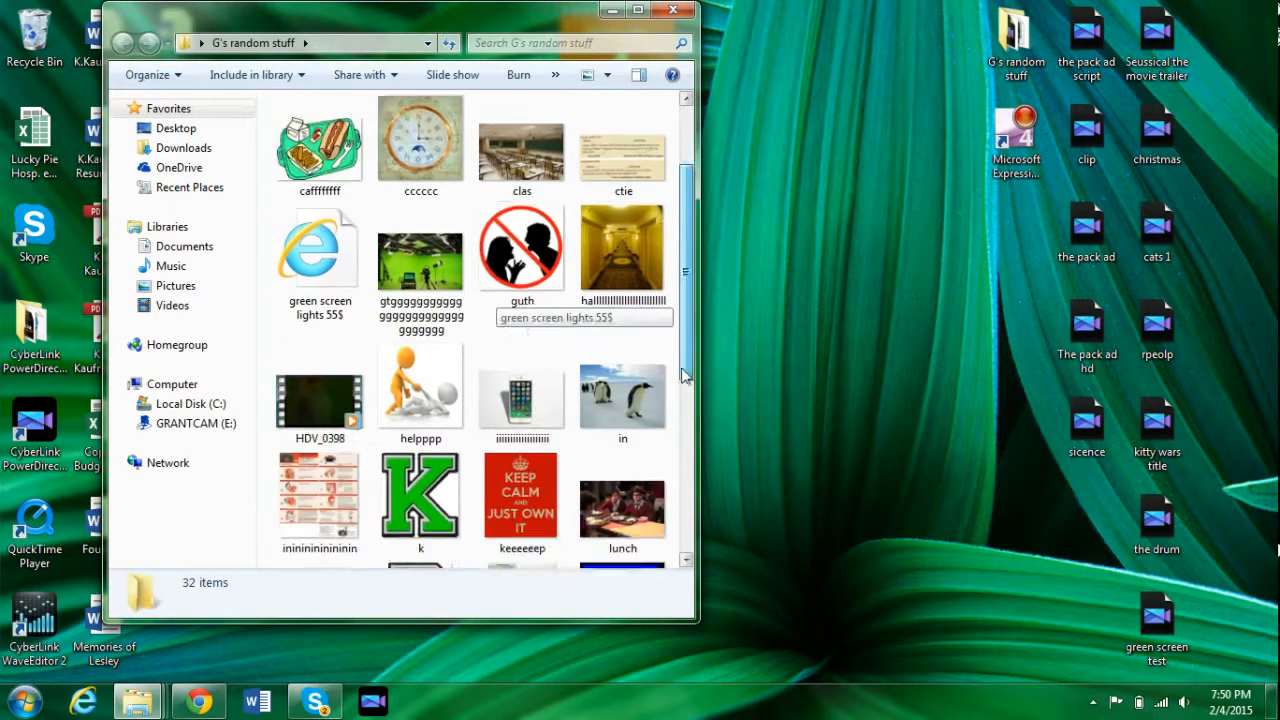
pyautogui.scroll(-3)
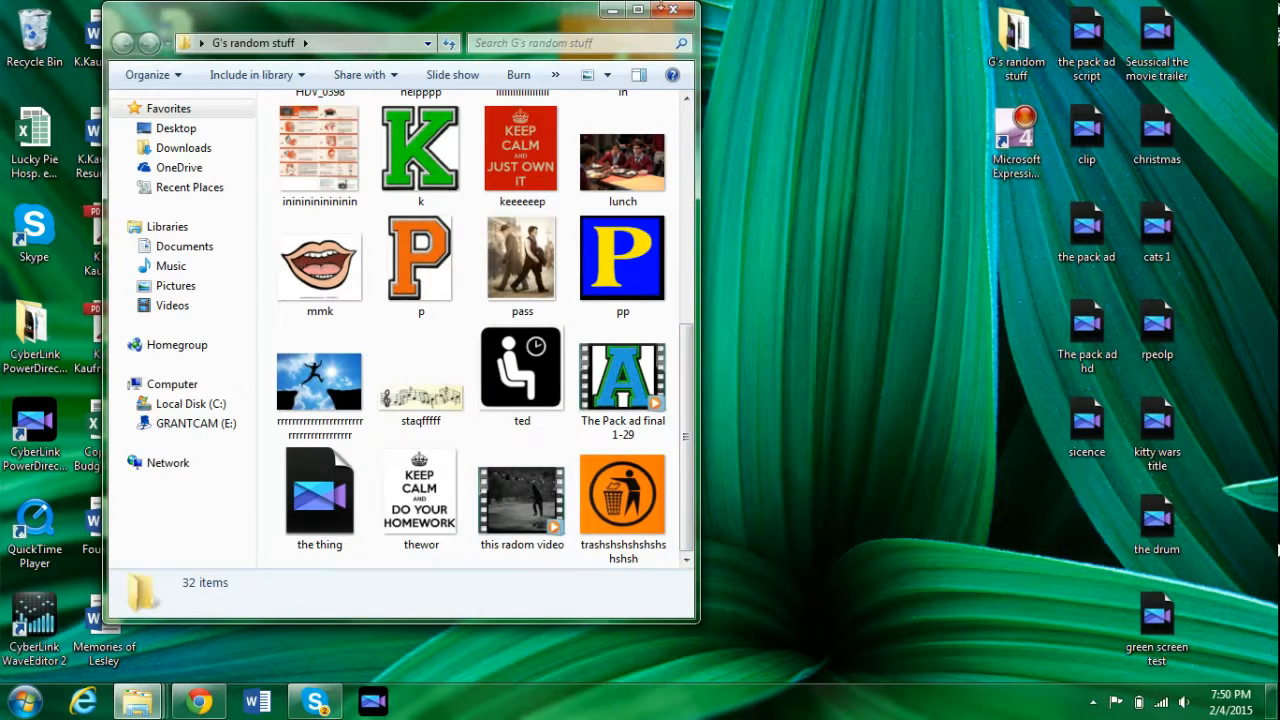
pyautogui.click(674, 10)
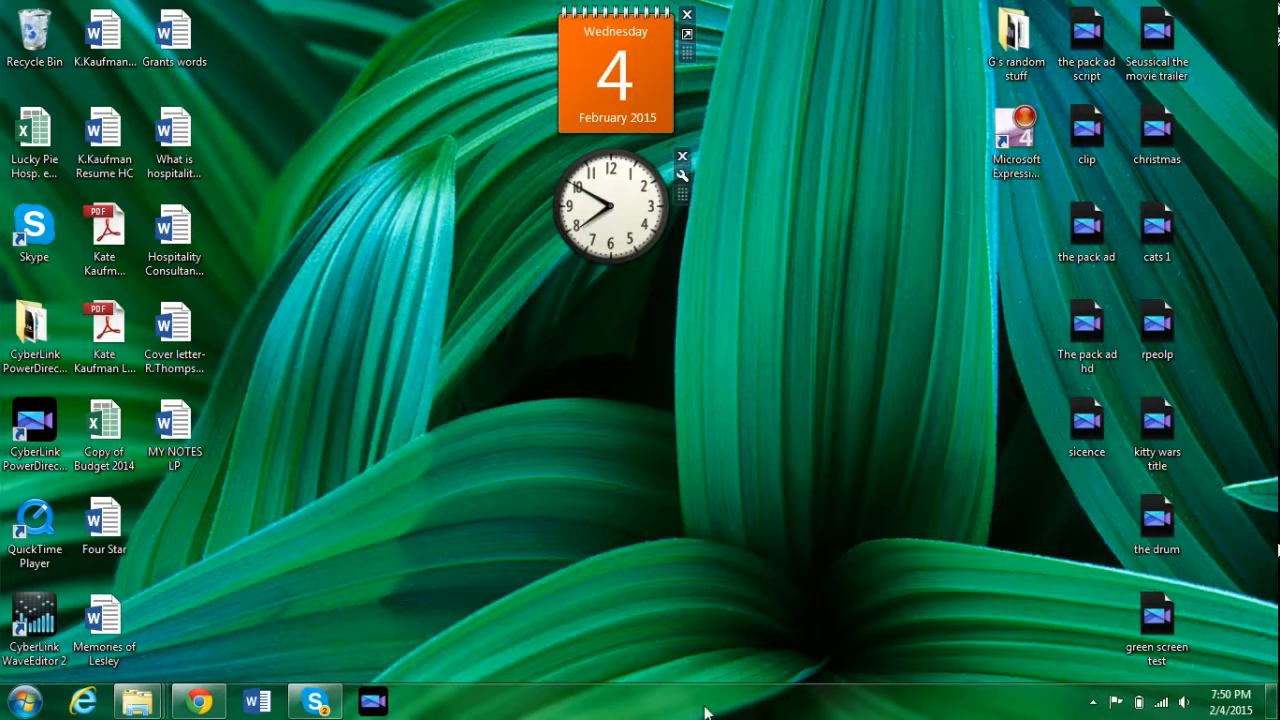
pyautogui.moveTo(823, 680)
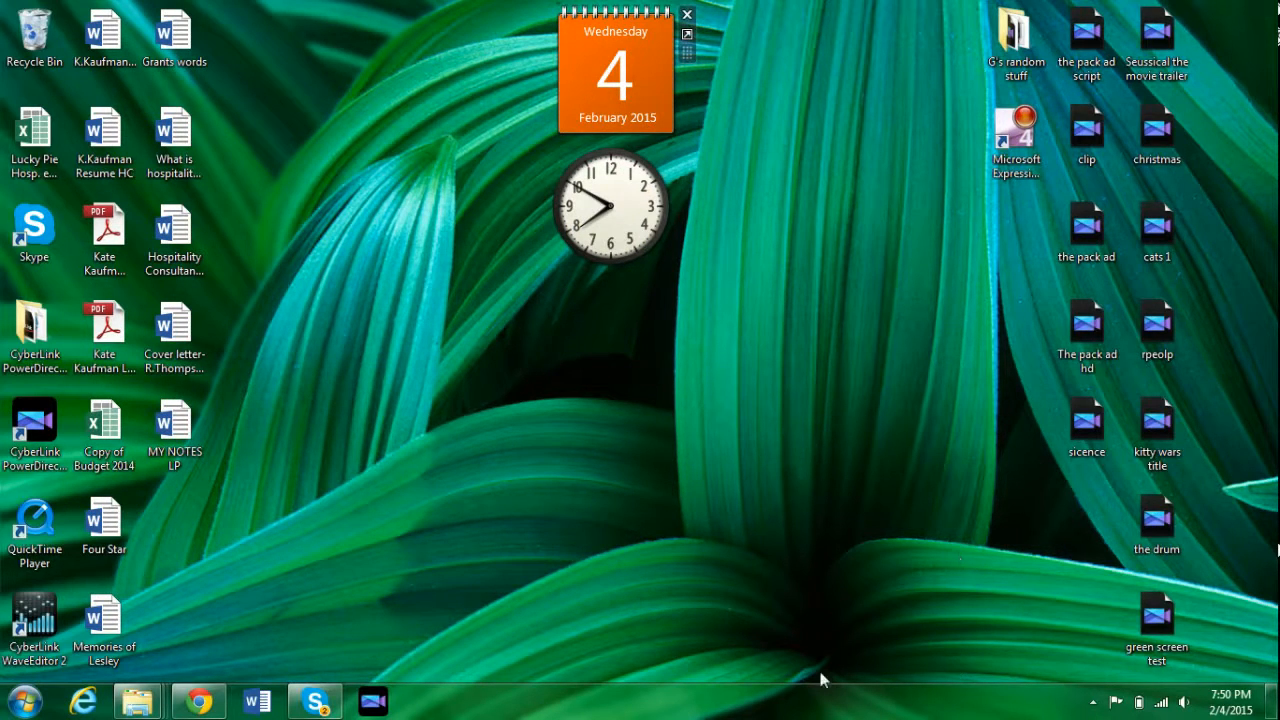